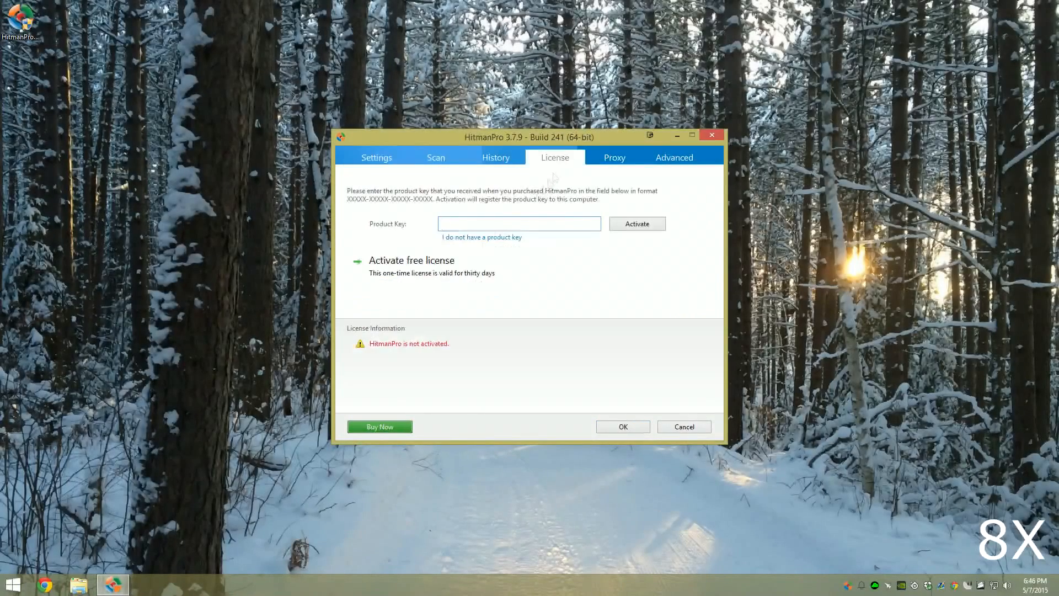
- Activate the free thirty-day license, confirming registration so it shows expiration 2015-06-07
{"action": "left_click", "coordinate": [412, 261]}
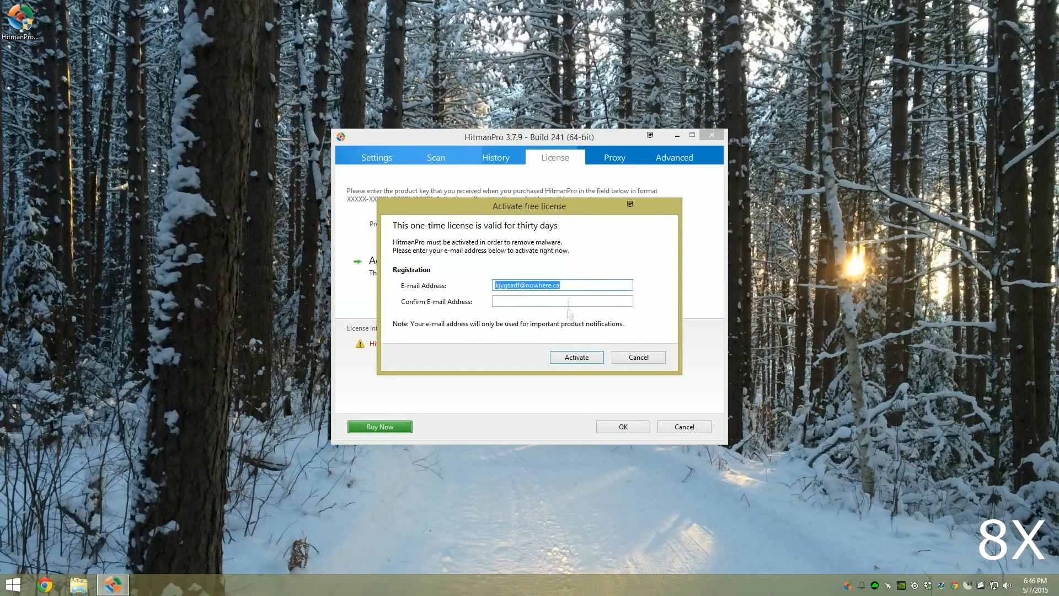
{"action": "left_click", "coordinate": [576, 356]}
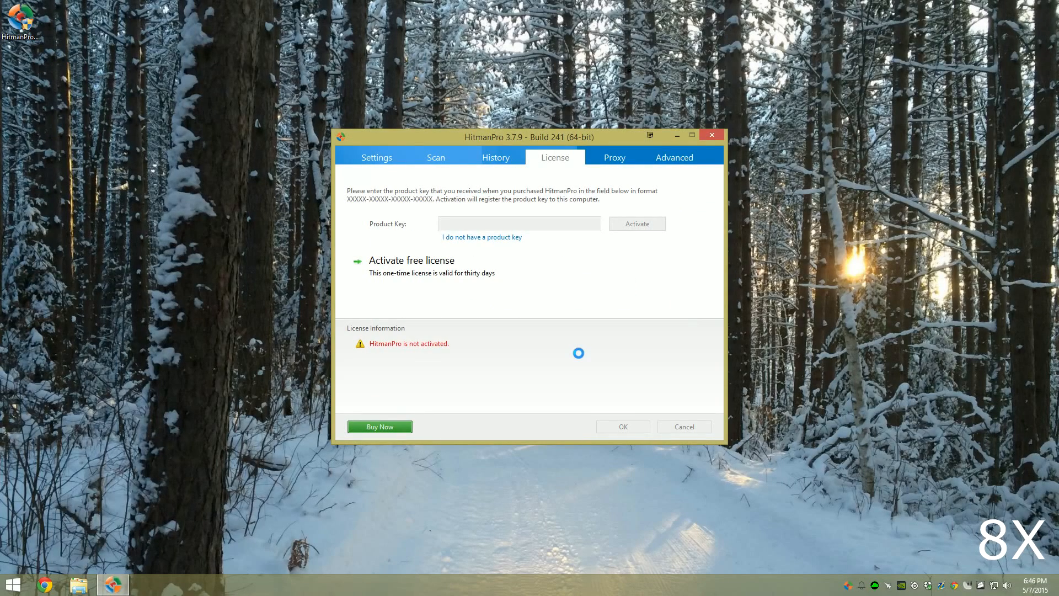
{"action": "left_click", "coordinate": [411, 260]}
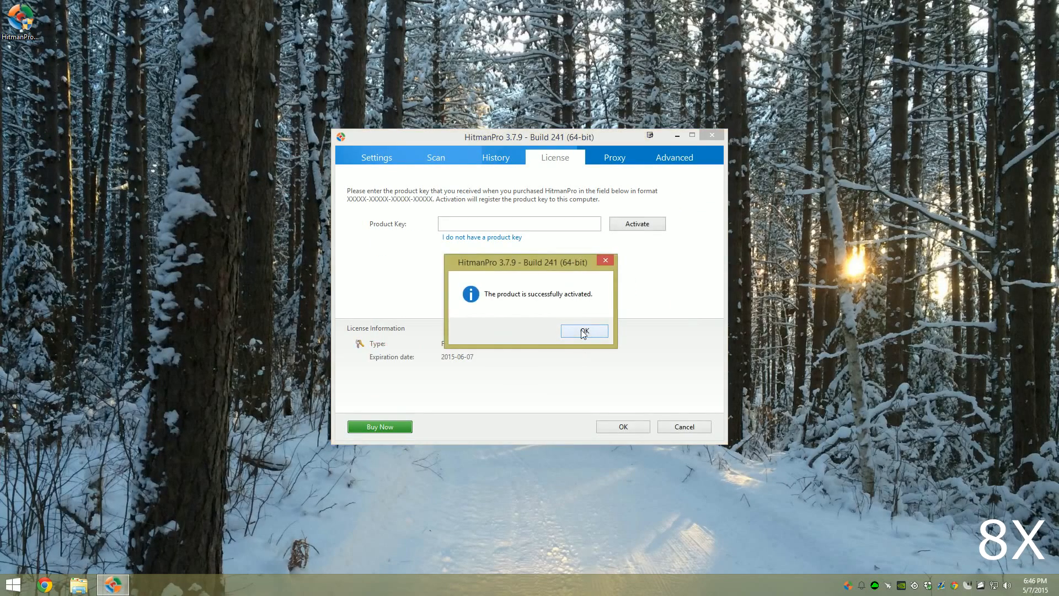
{"action": "left_click", "coordinate": [585, 331]}
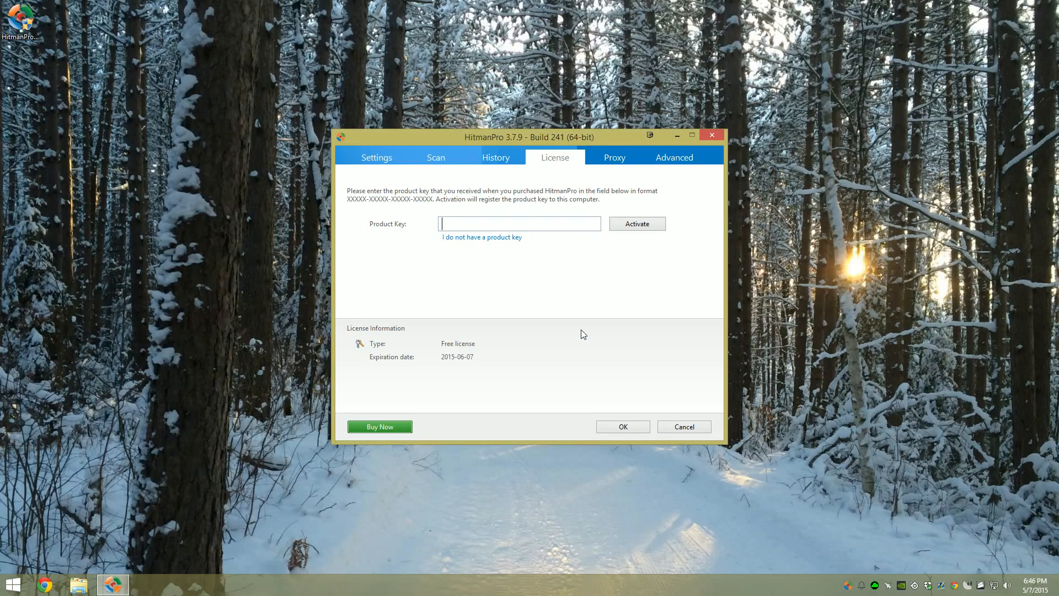
{"action": "left_click", "coordinate": [519, 224]}
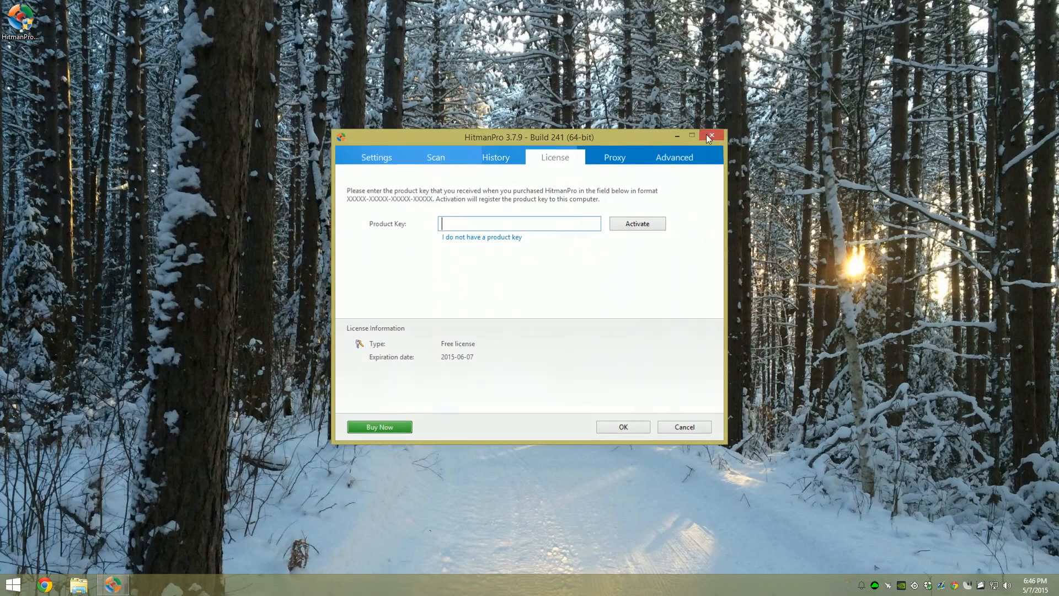
- Close HitmanPro settings and enable 'Show hidden files, folders, and drives' in Folder Options
{"action": "left_click", "coordinate": [710, 136]}
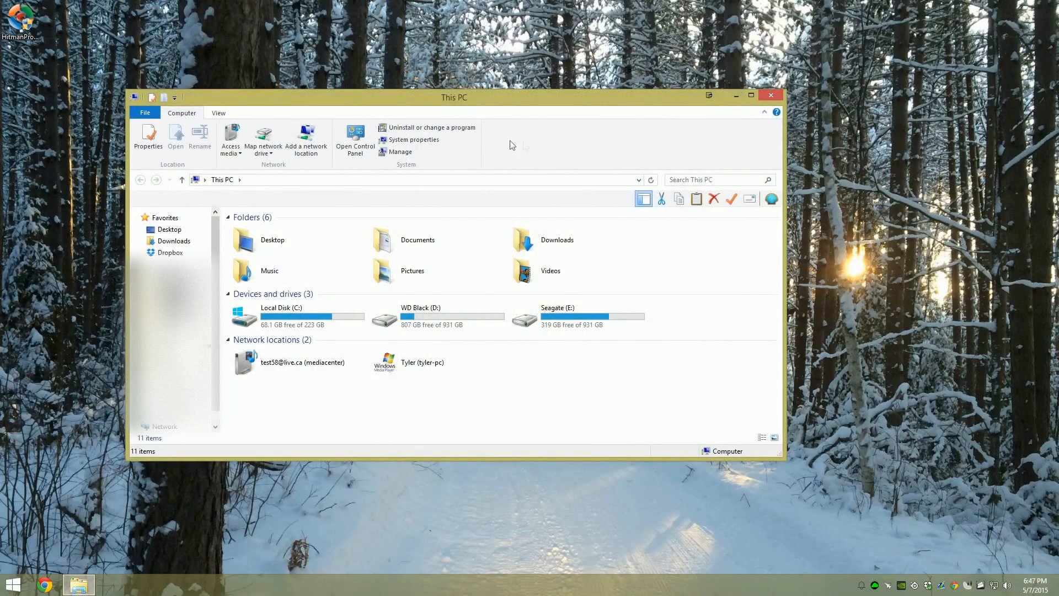
{"action": "left_click", "coordinate": [218, 113]}
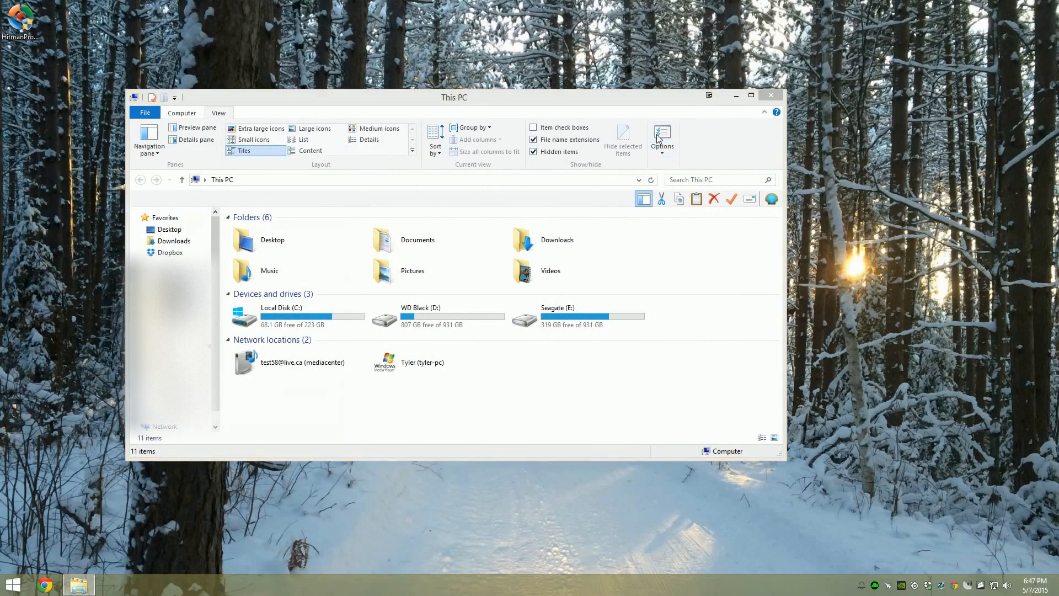
{"action": "left_click", "coordinate": [661, 139]}
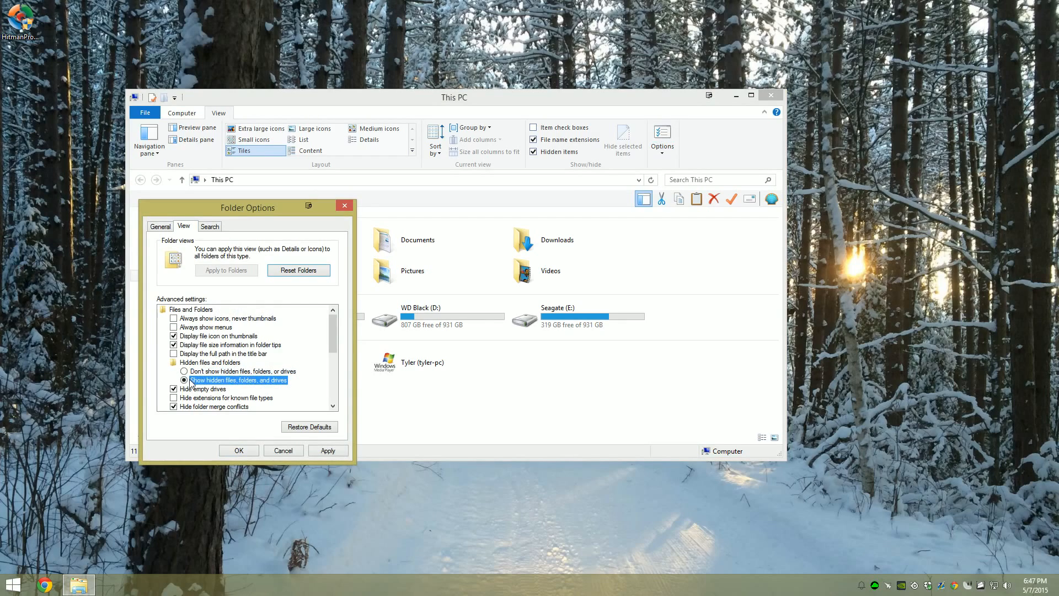
{"action": "left_click", "coordinate": [328, 450]}
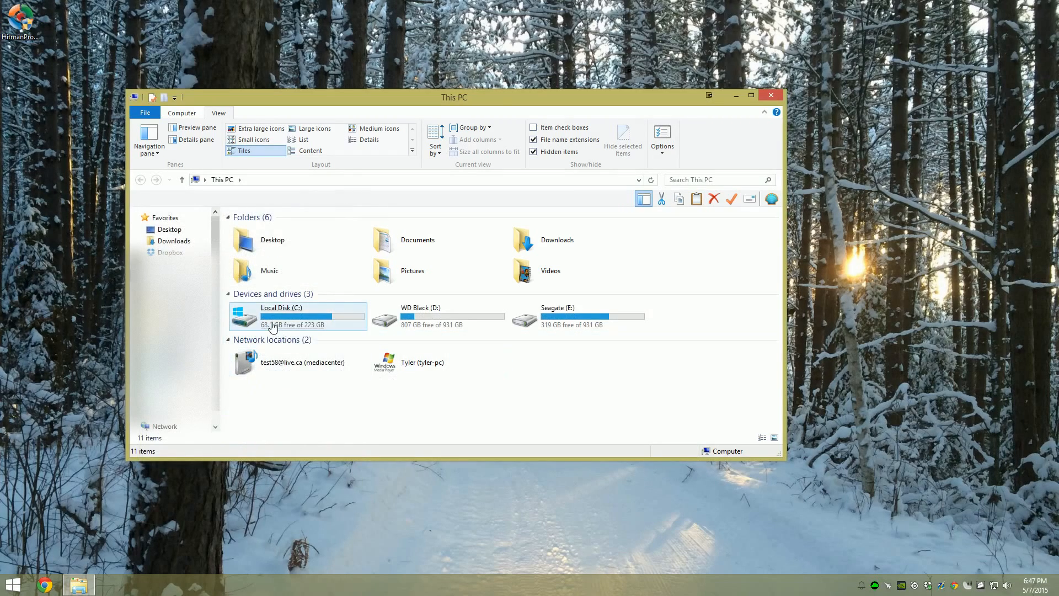
- Delete Banner.bin, HitmanPro.key and HitmanPro.lic from C:\ProgramData\HitmanPro, granting permission
{"action": "double_click", "coordinate": [281, 318]}
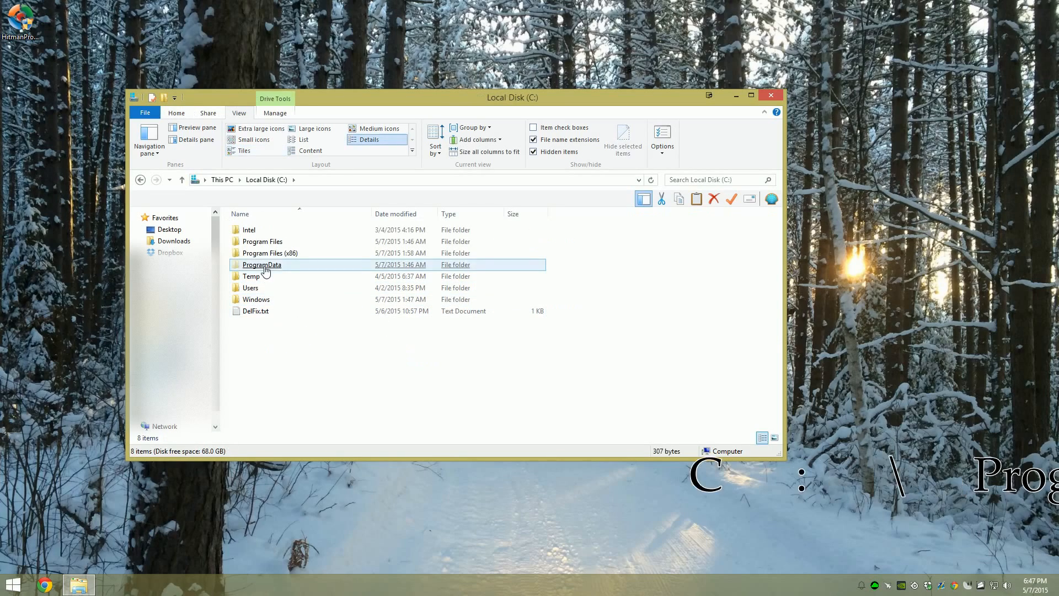
{"action": "double_click", "coordinate": [261, 263]}
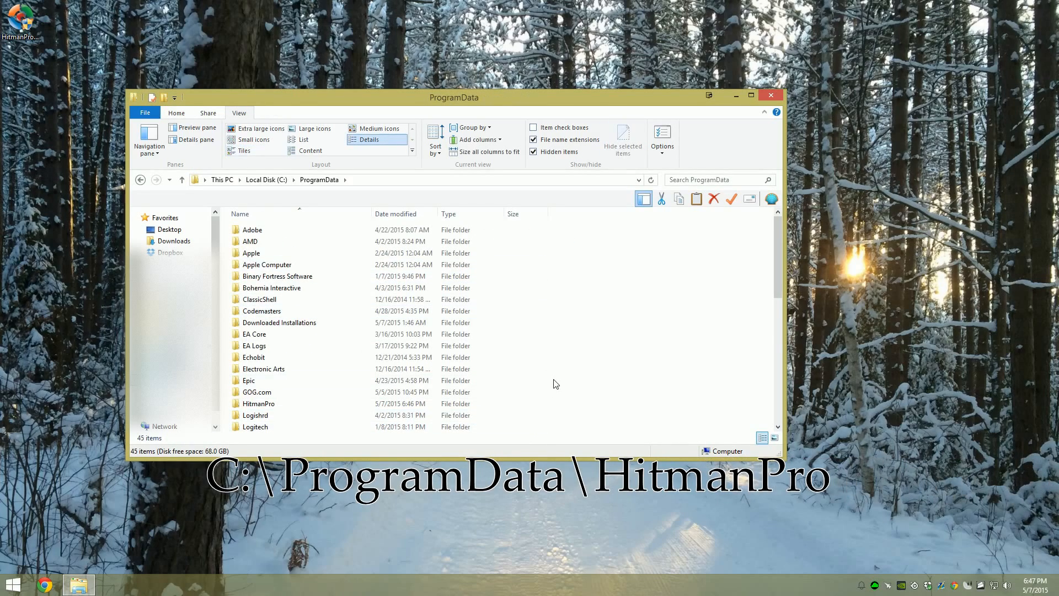
{"action": "double_click", "coordinate": [257, 404]}
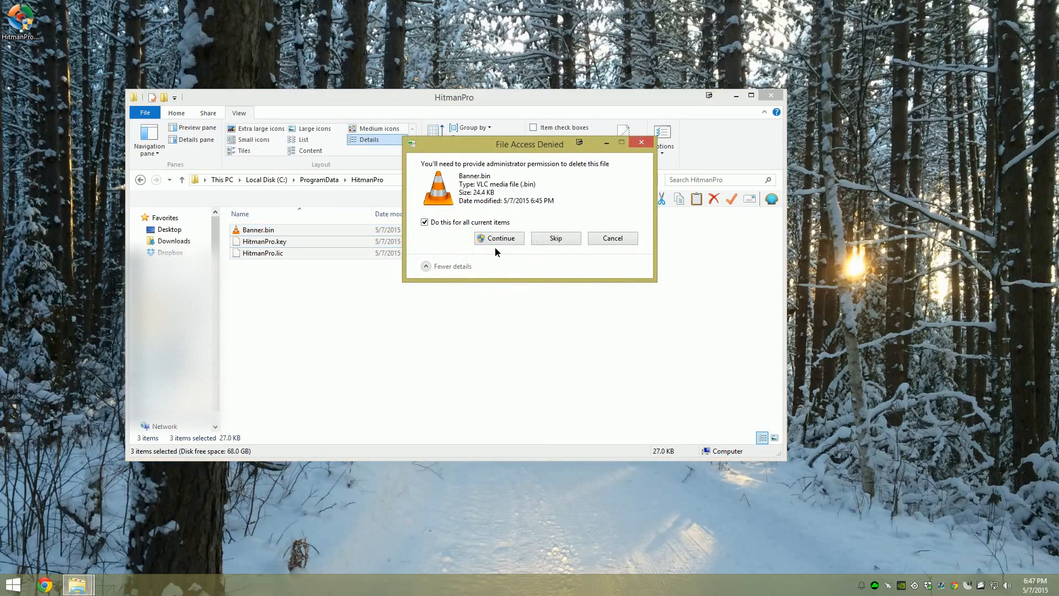
{"action": "left_click", "coordinate": [500, 238]}
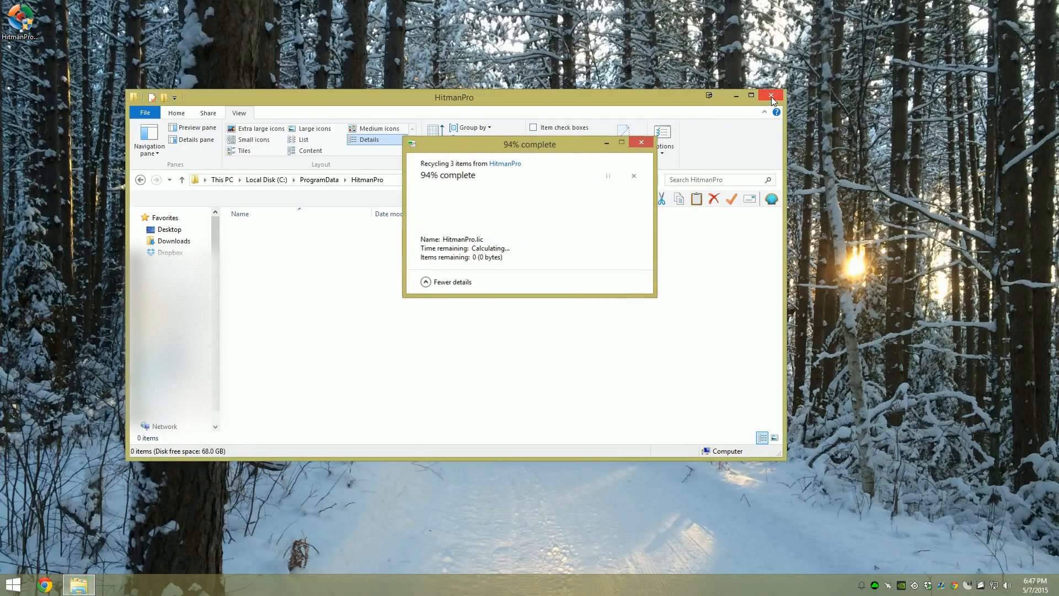
- Relaunch HitmanPro as administrator and view its License page, now reporting 'not activated'
{"action": "left_click", "coordinate": [770, 97]}
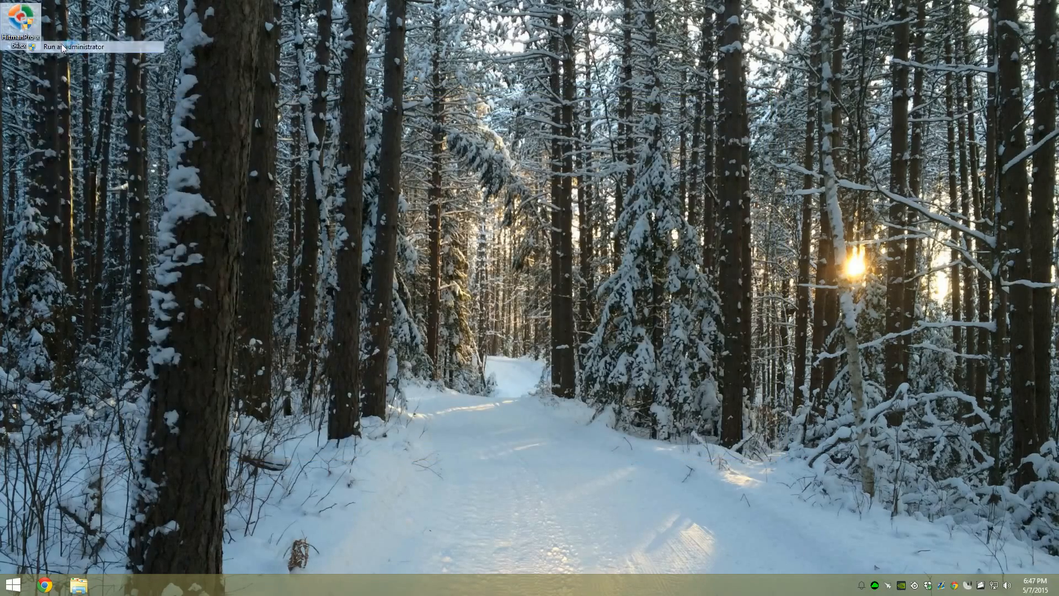
{"action": "left_click", "coordinate": [67, 46]}
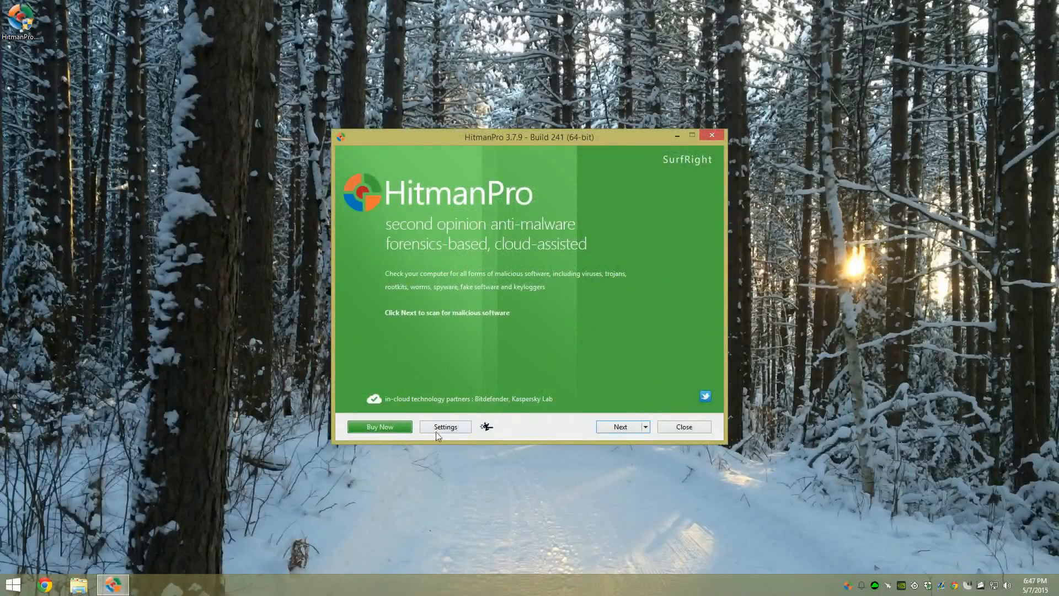
{"action": "left_click", "coordinate": [445, 426]}
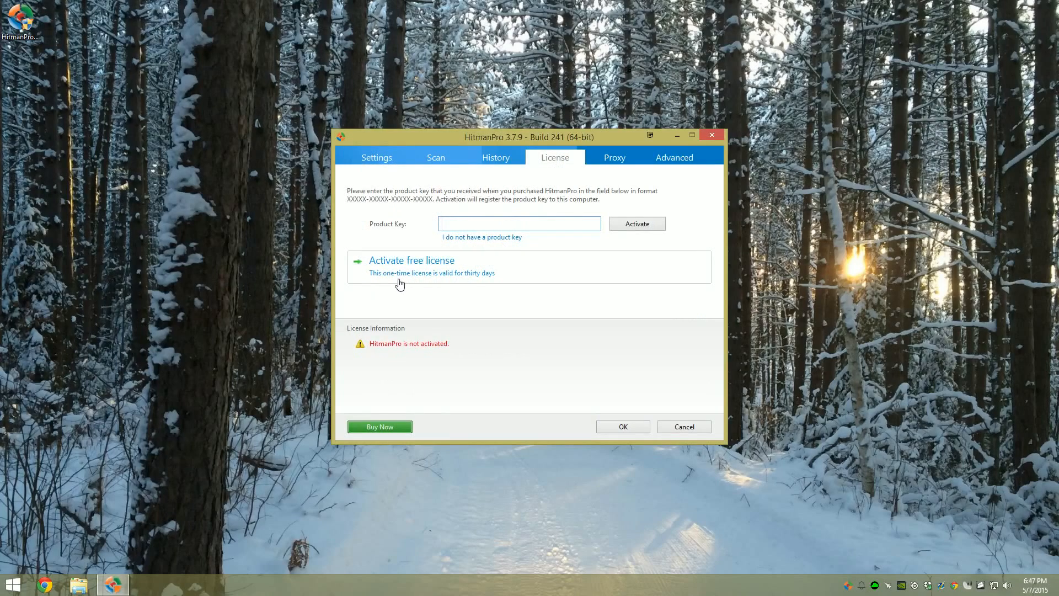
{"action": "left_click", "coordinate": [519, 224]}
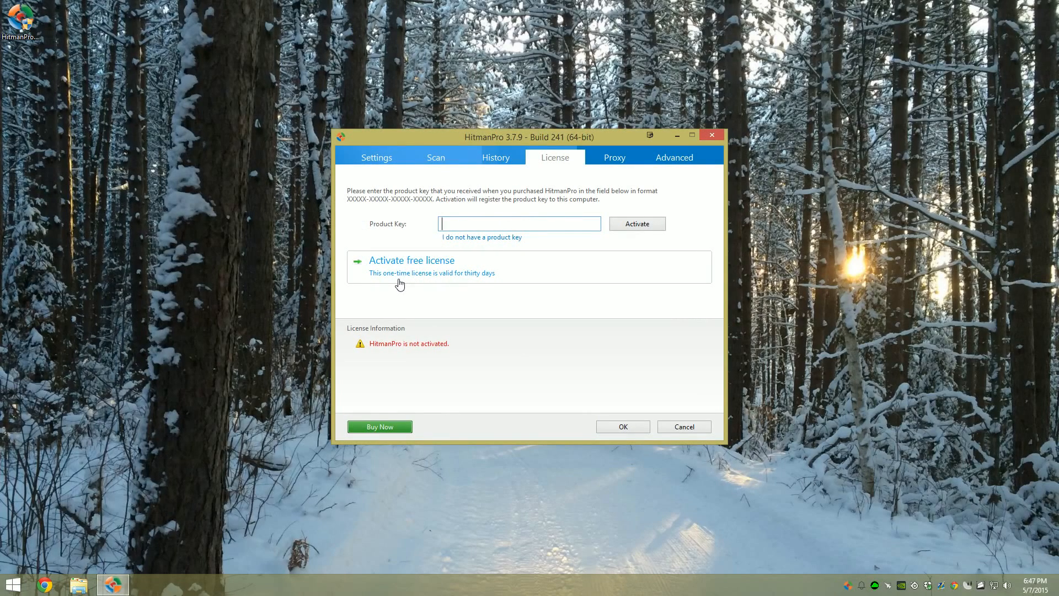